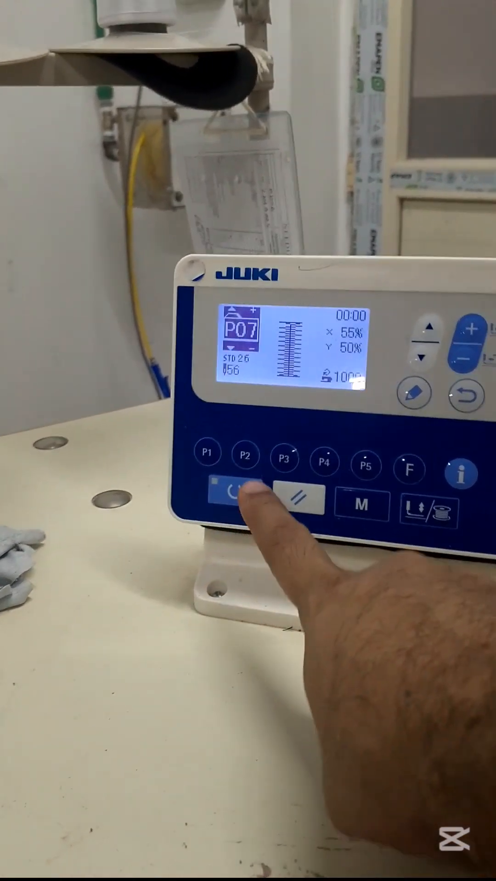
Step: Press the Ready key so its LED lights with program P07 shown
left_click(236, 503)
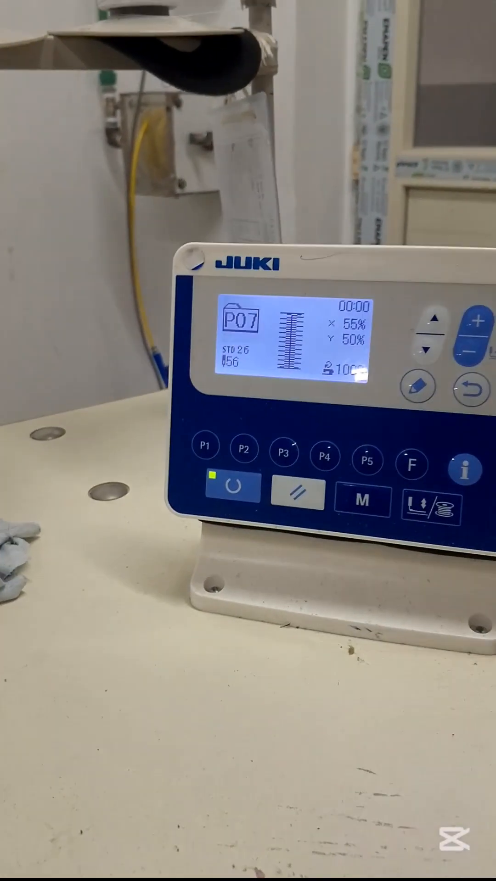